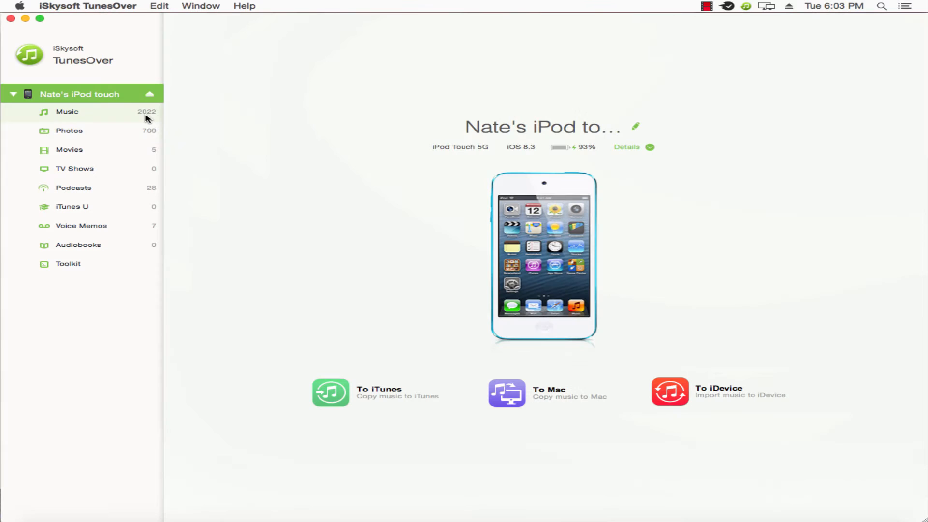
Check the iPod's music library, then start an import of music files to the iPod.
click(67, 112)
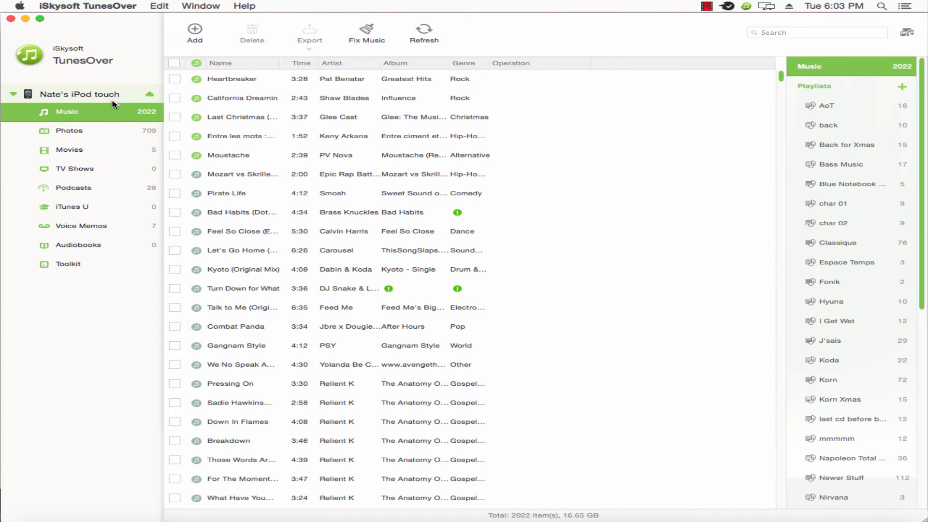
click(79, 94)
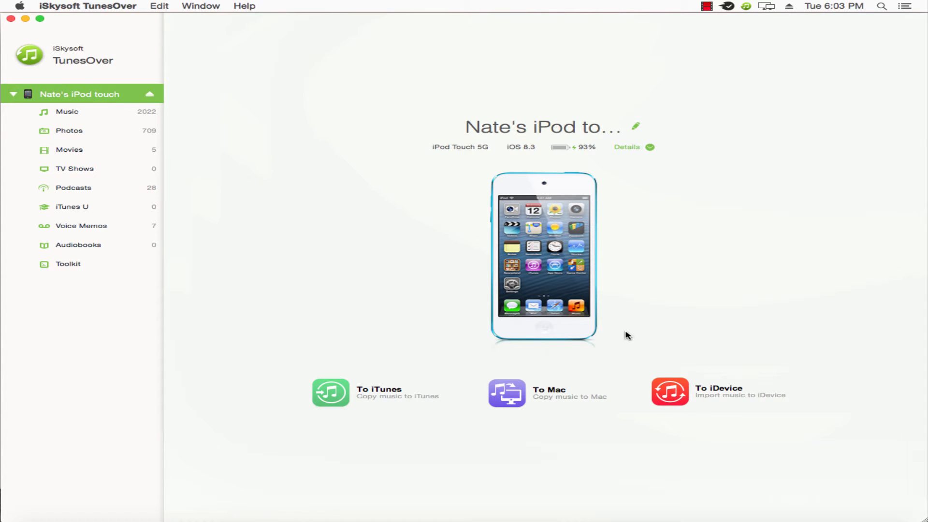
mouse_move(671, 391)
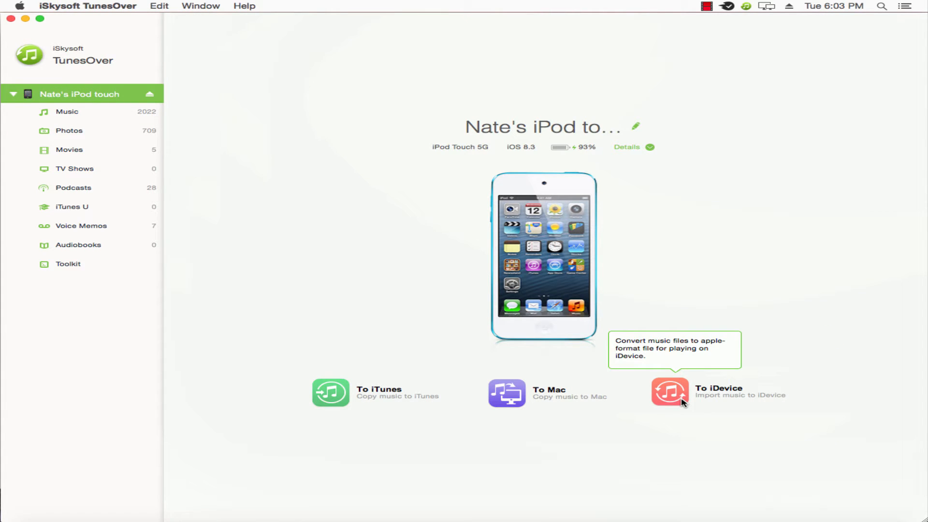
click(671, 392)
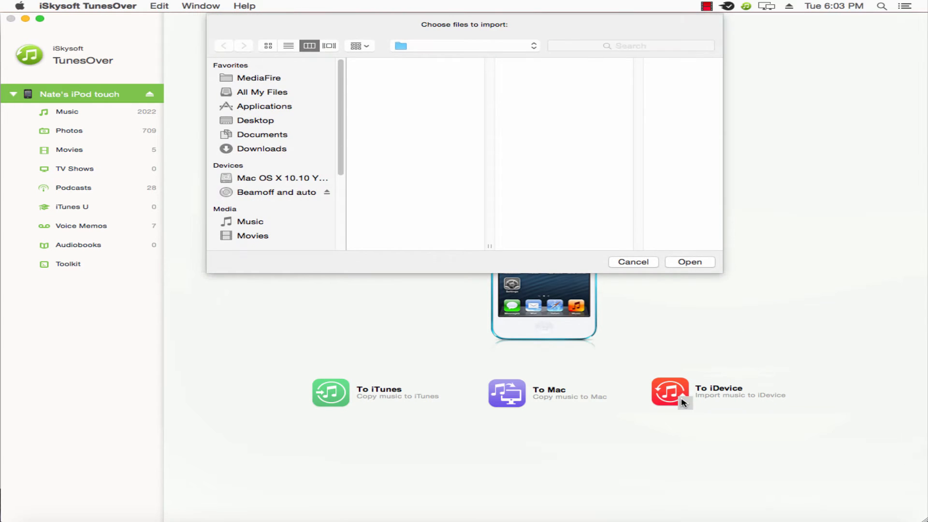
Browse Downloads in icon view and select the Nirvana - Bleach folder.
click(268, 45)
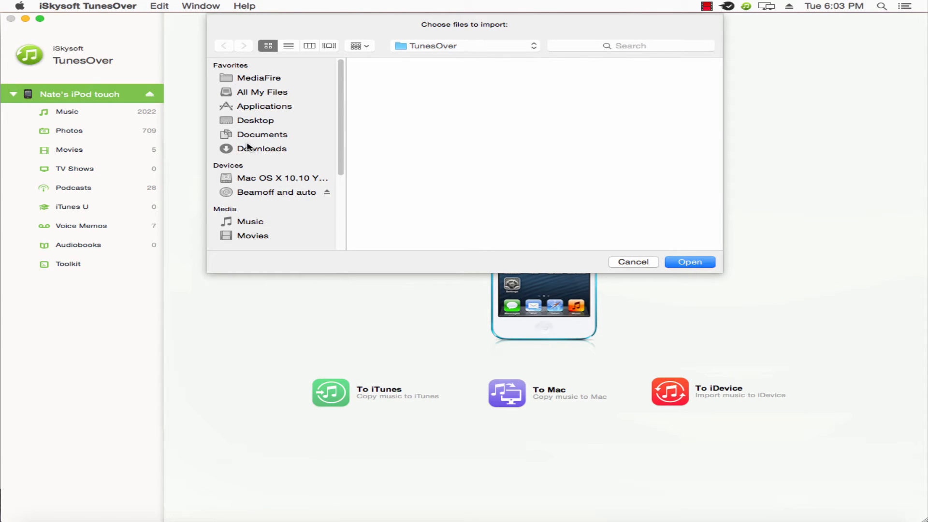
click(262, 148)
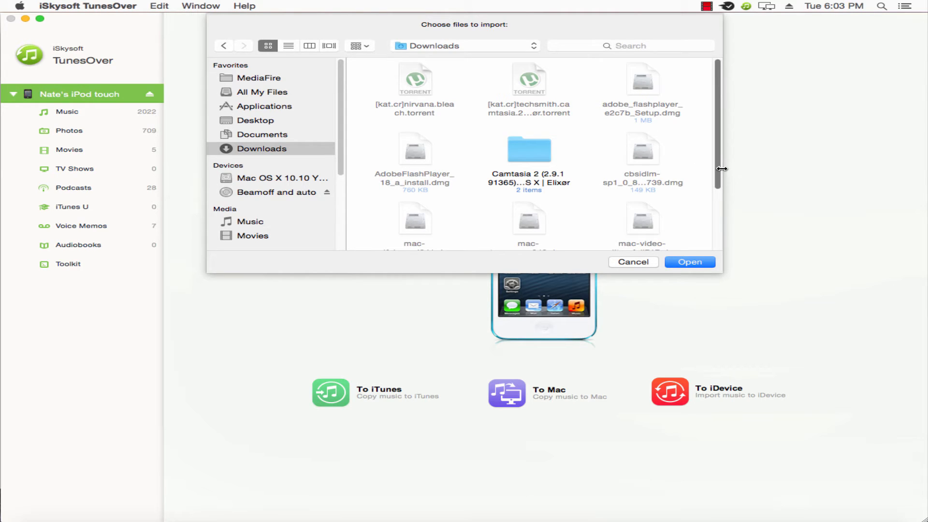
scroll(down, 3)
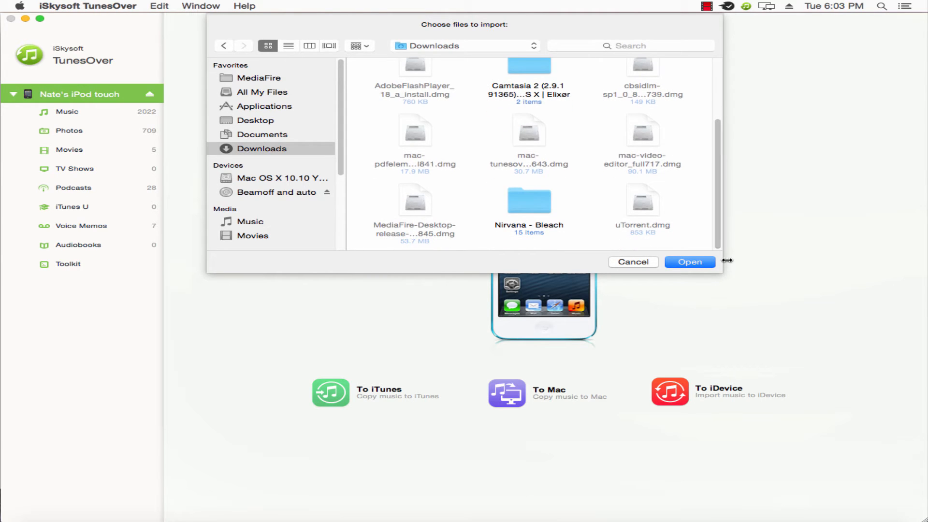
click(528, 201)
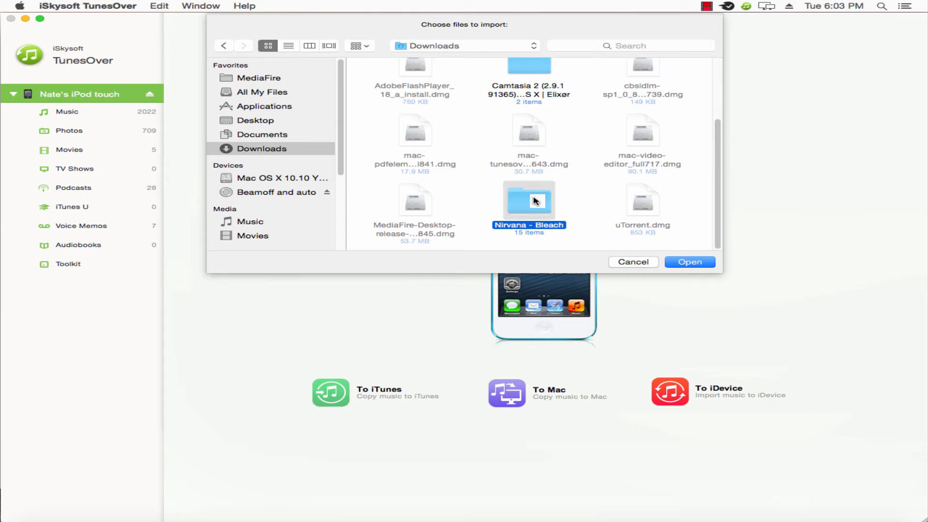
Enter the Nirvana - Bleach folder to pick its music files for syncing to the iPod.
double_click(528, 199)
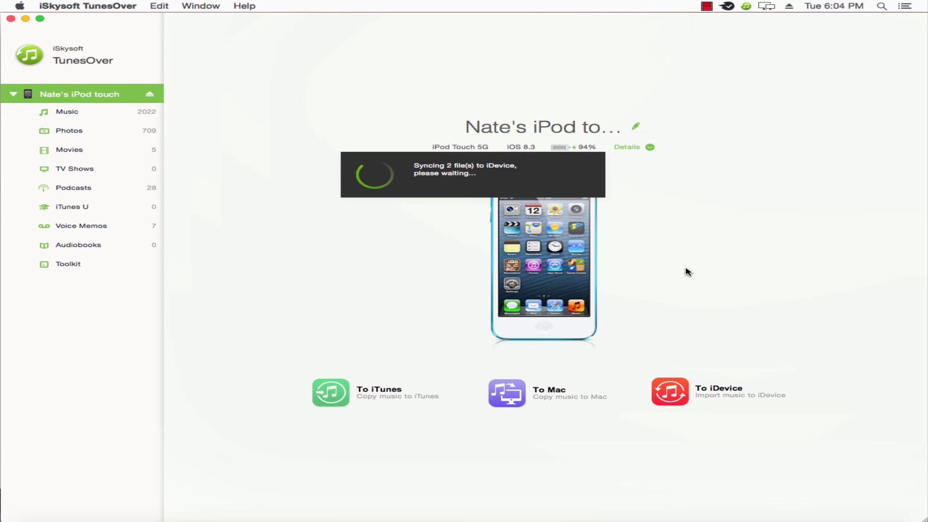
mouse_move(439, 174)
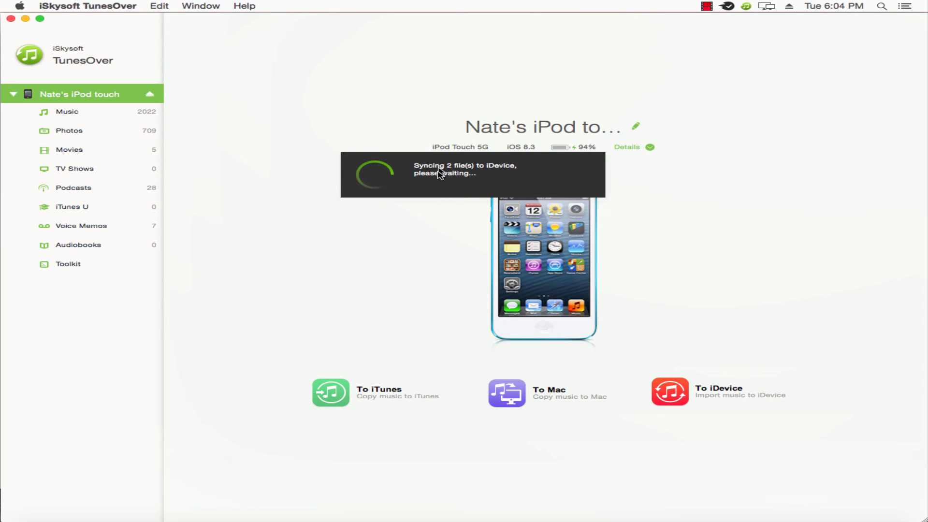